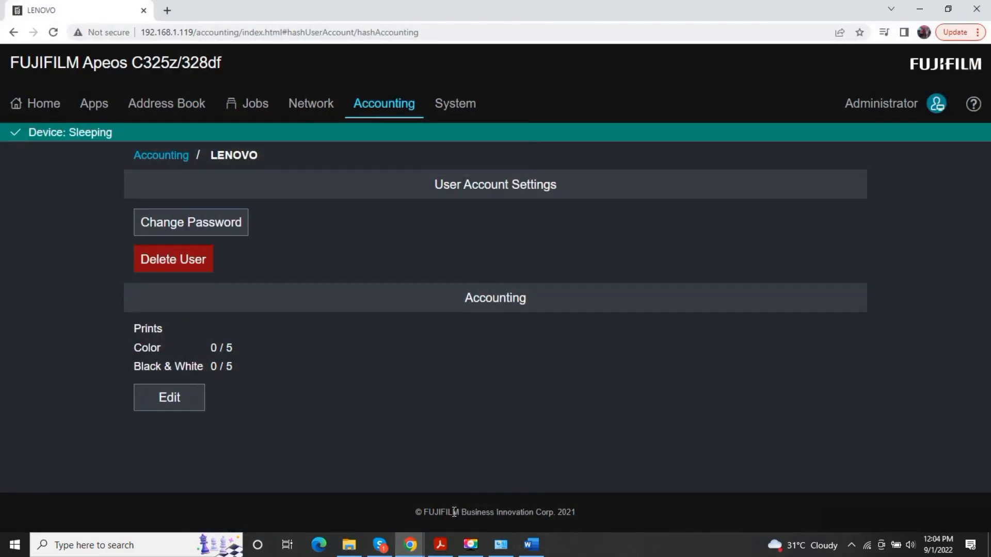
Return from the LENOVO account page to the Accounting overview via the breadcrumb.
left_click(53, 32)
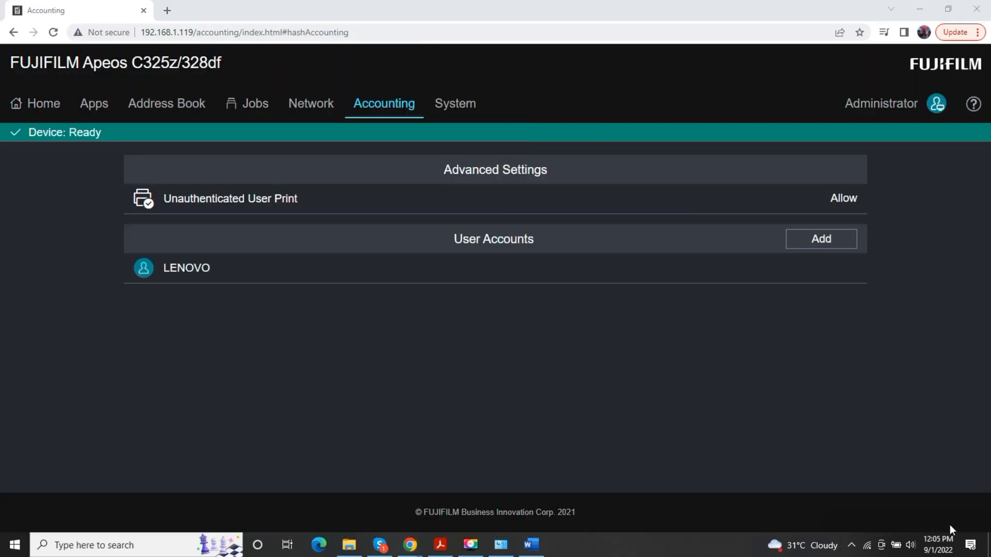
Open the LENOVO account to view its Black & White counter at 5 / 5.
left_click(185, 267)
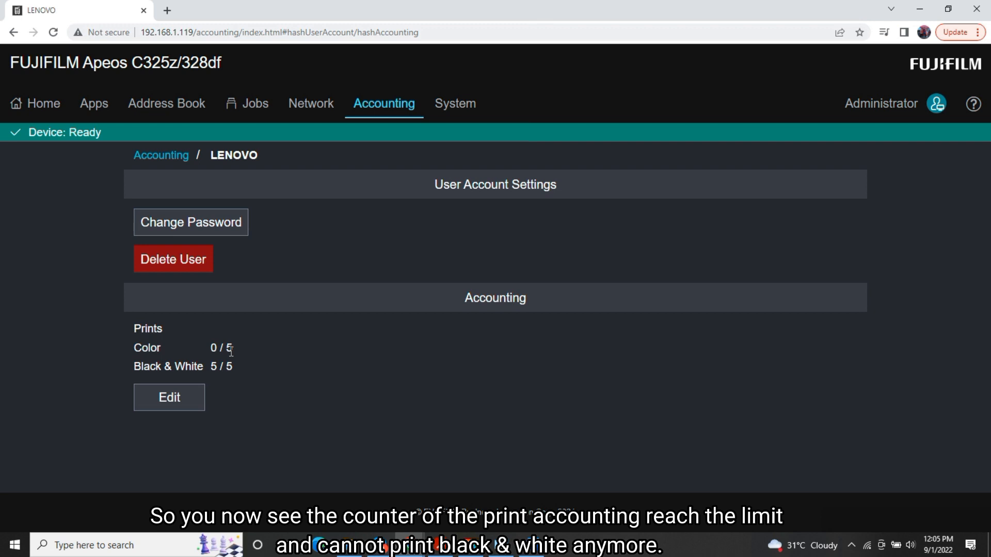
mouse_move(758, 414)
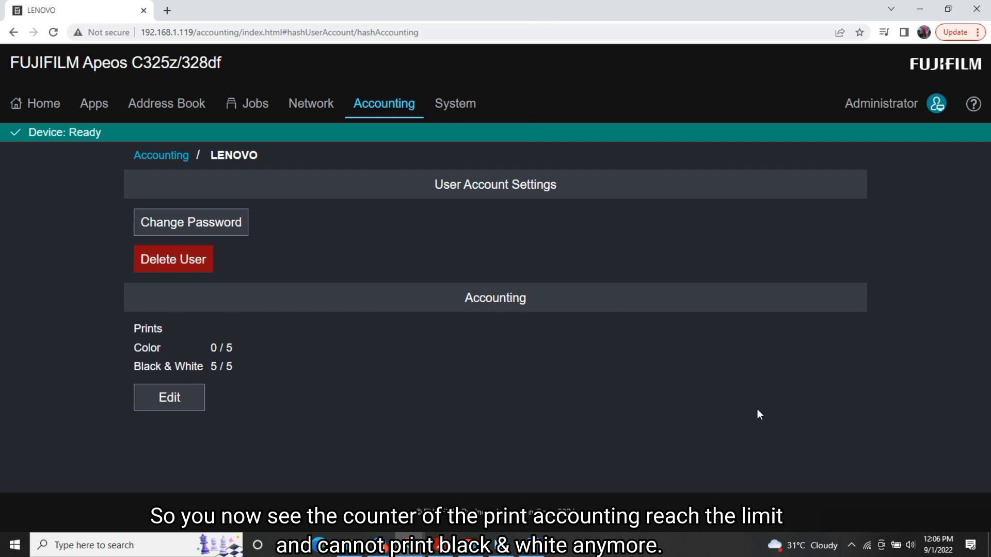